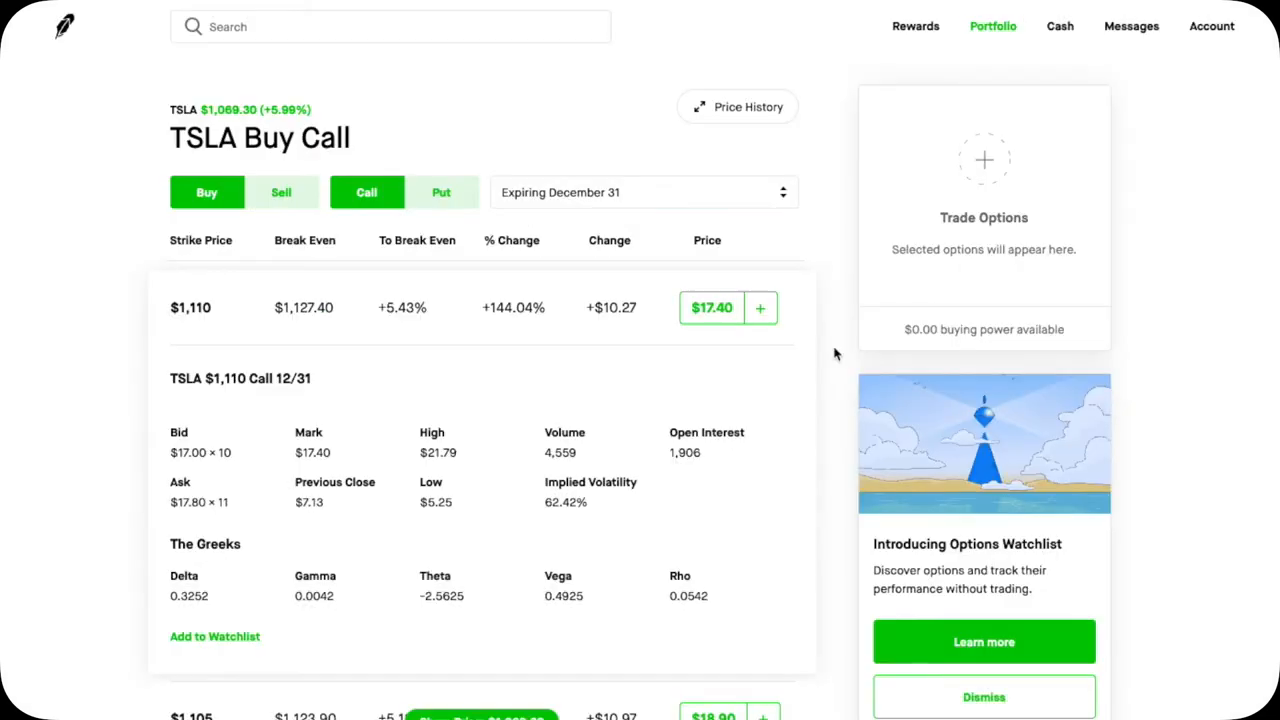
# - Switch the TSLA December 31 chain from calls to puts, revealing the $1,060 put's -0.4503 delta
pyautogui.click(440, 192)
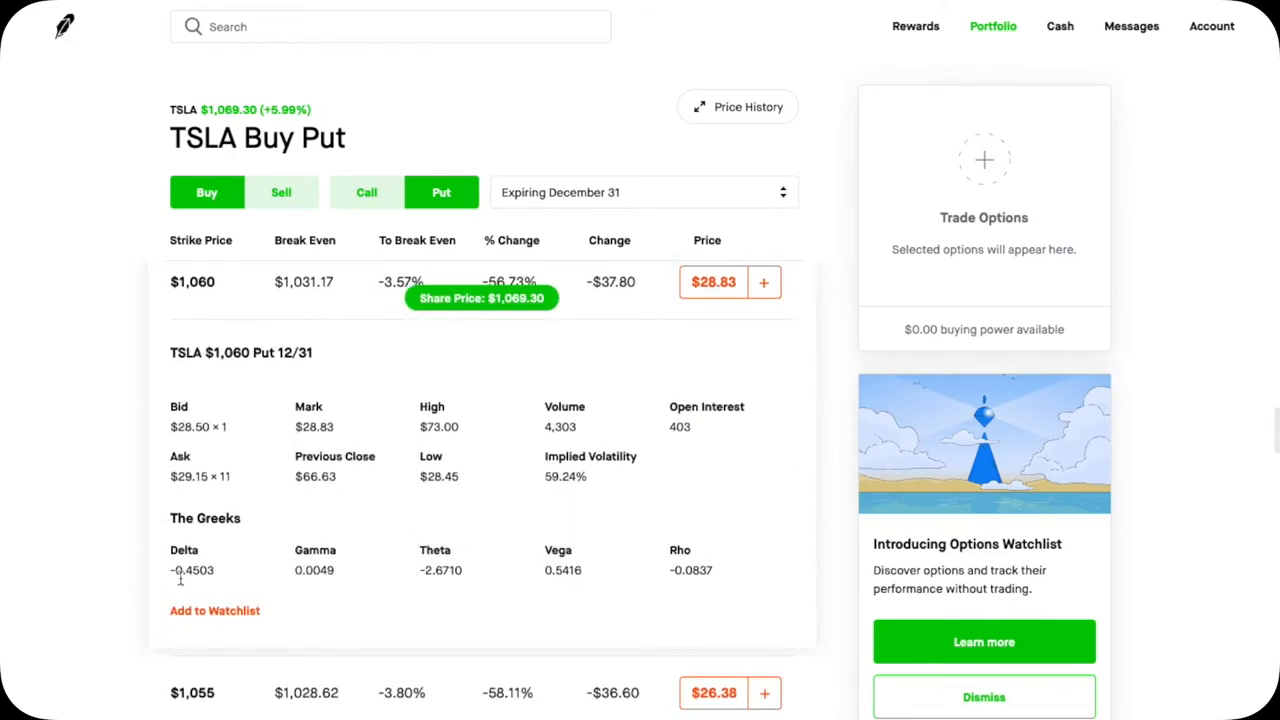
pyautogui.moveTo(230, 576)
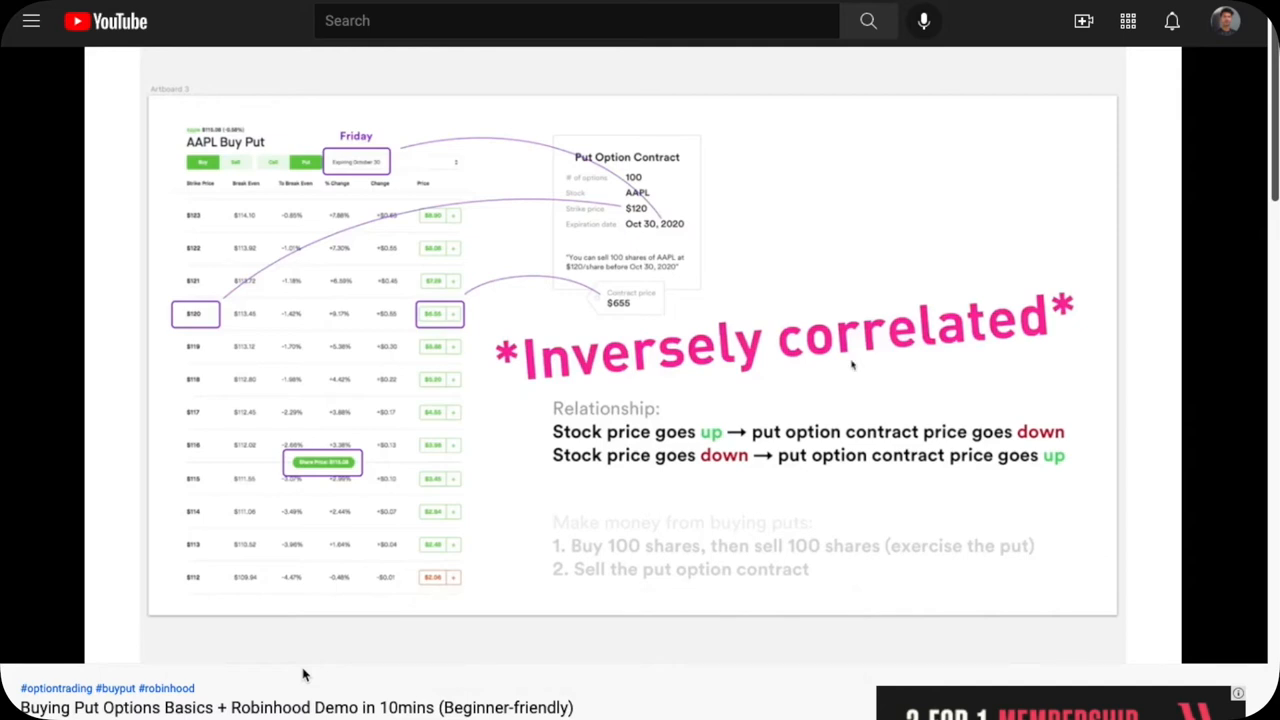
pyautogui.moveTo(862, 436)
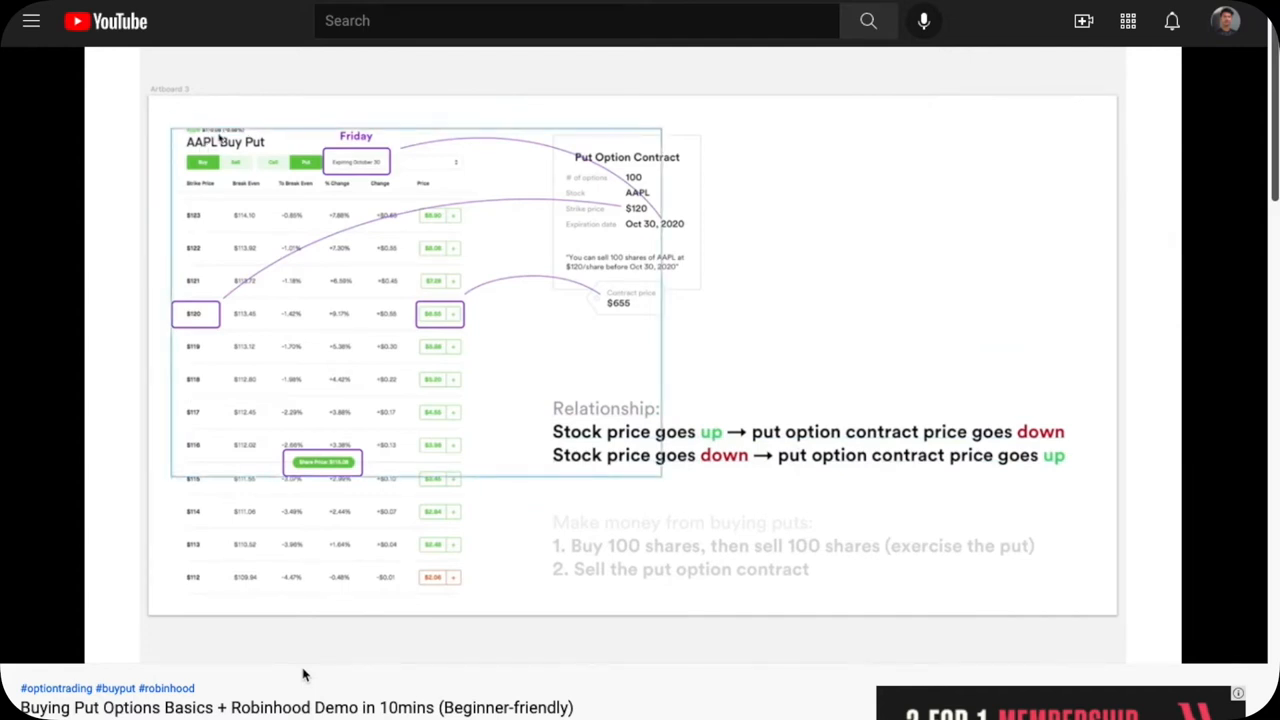
pyautogui.moveTo(616, 322)
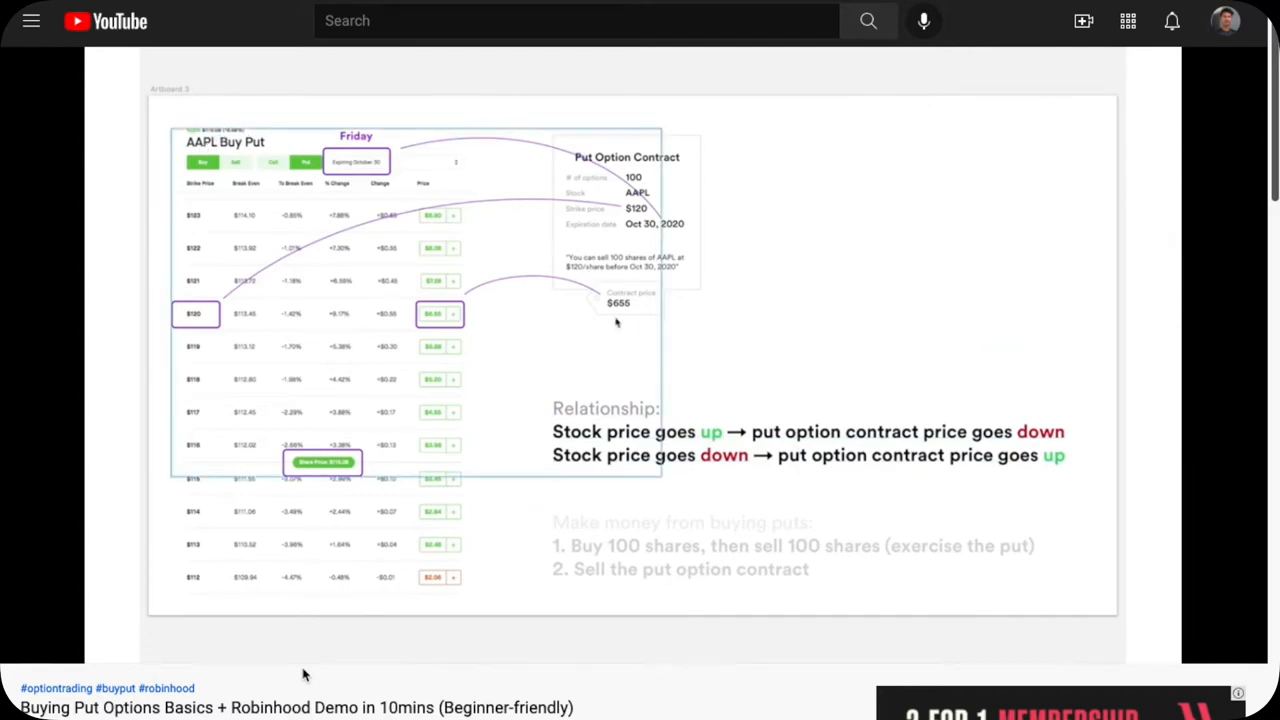
pyautogui.moveTo(630, 322)
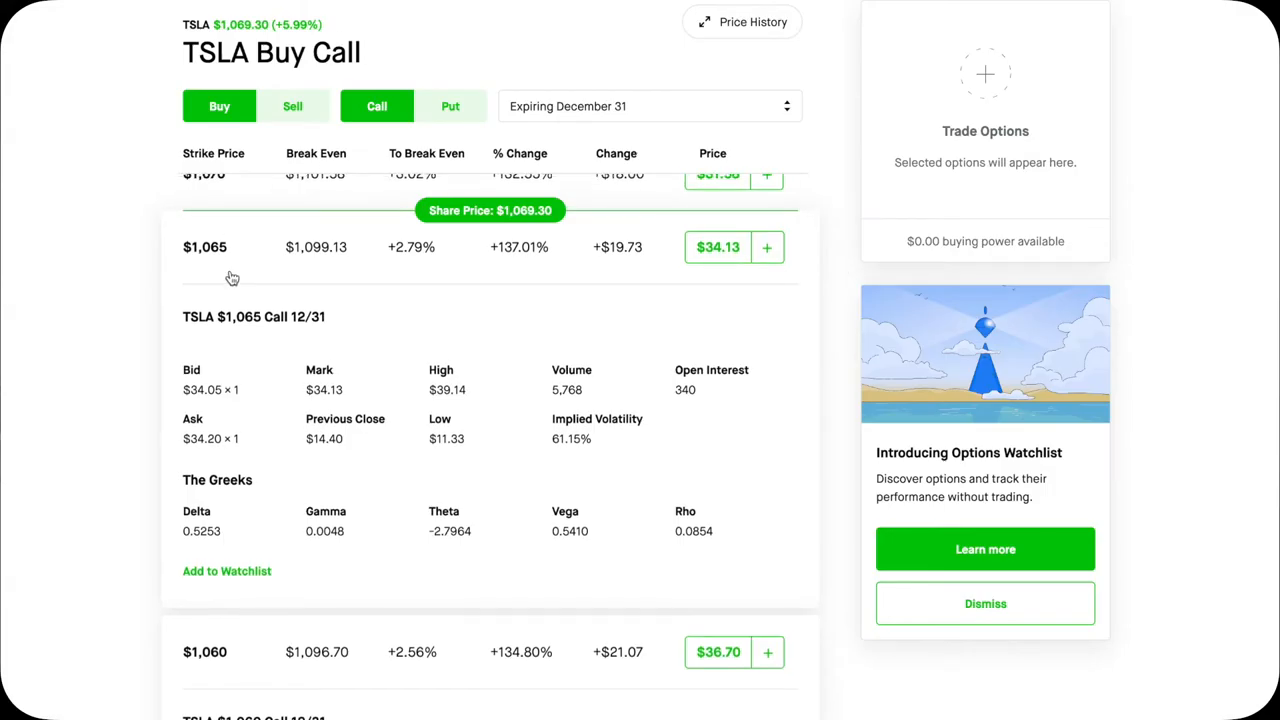
# - Highlight the $1,065 call's 0.5253 delta, then the deep in-the-money $200 call's 0.9979 delta
pyautogui.doubleClick(200, 532)
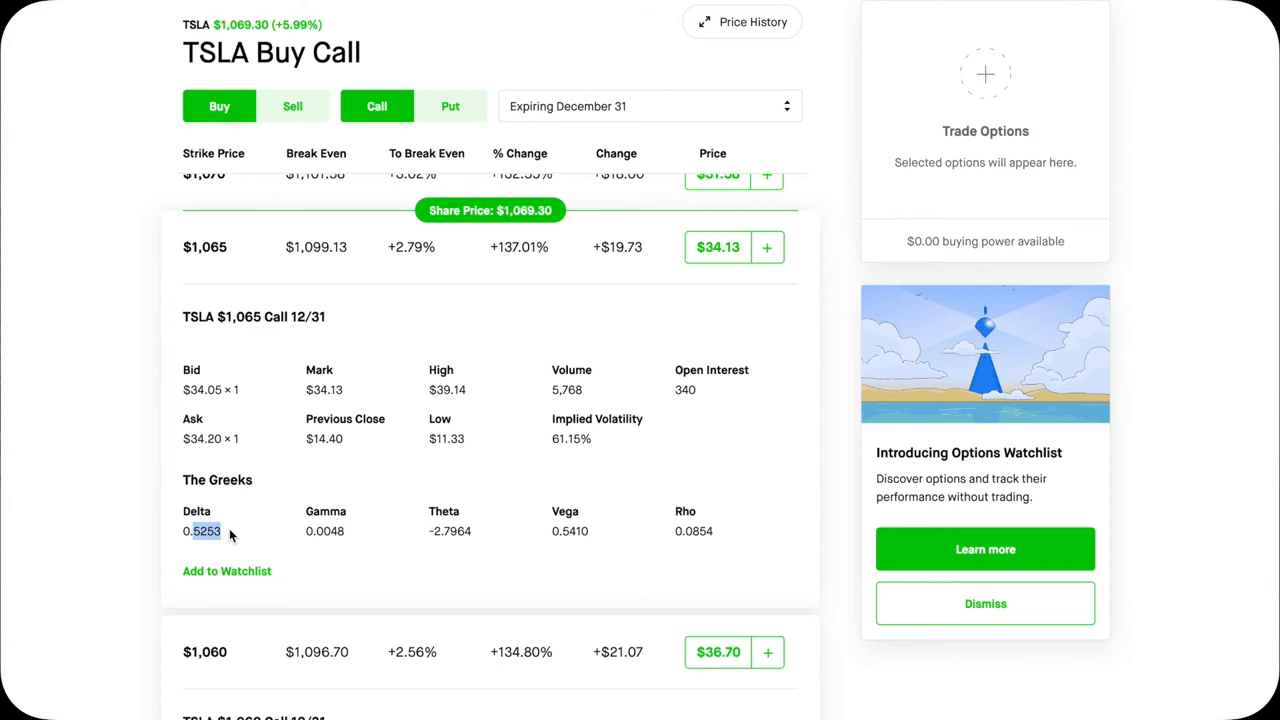
pyautogui.scroll(-3)
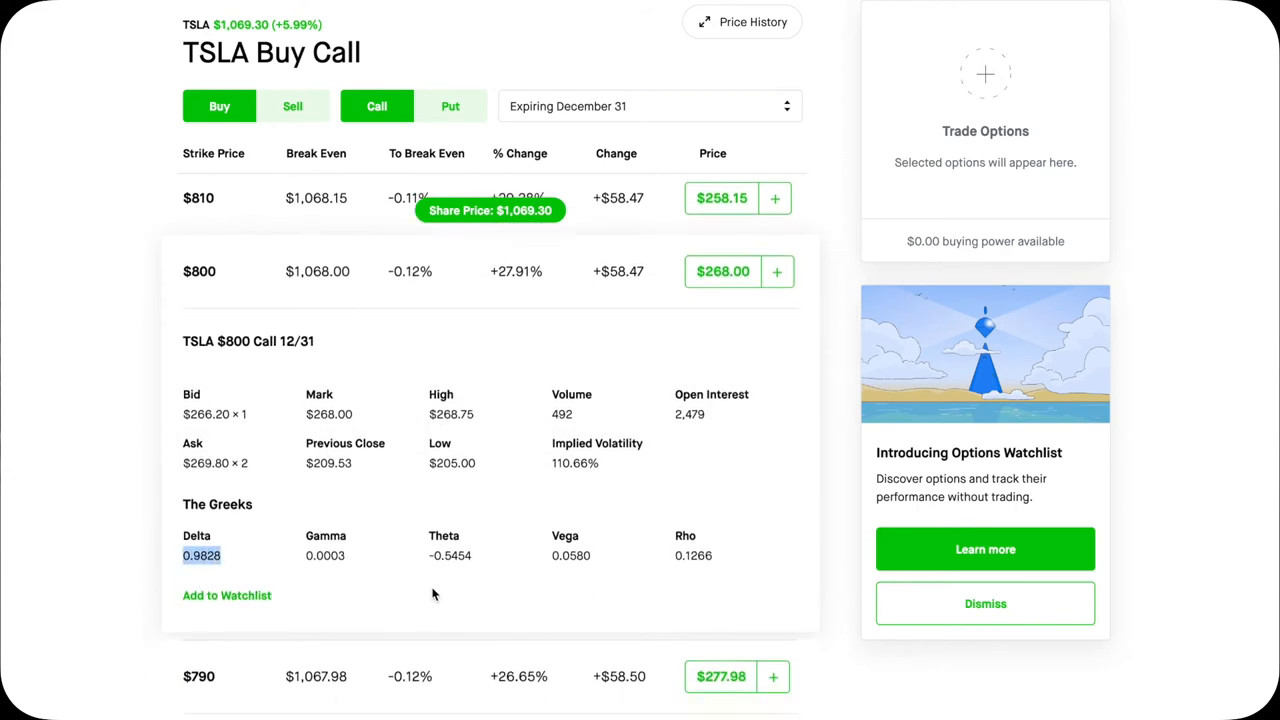
pyautogui.scroll(-3)
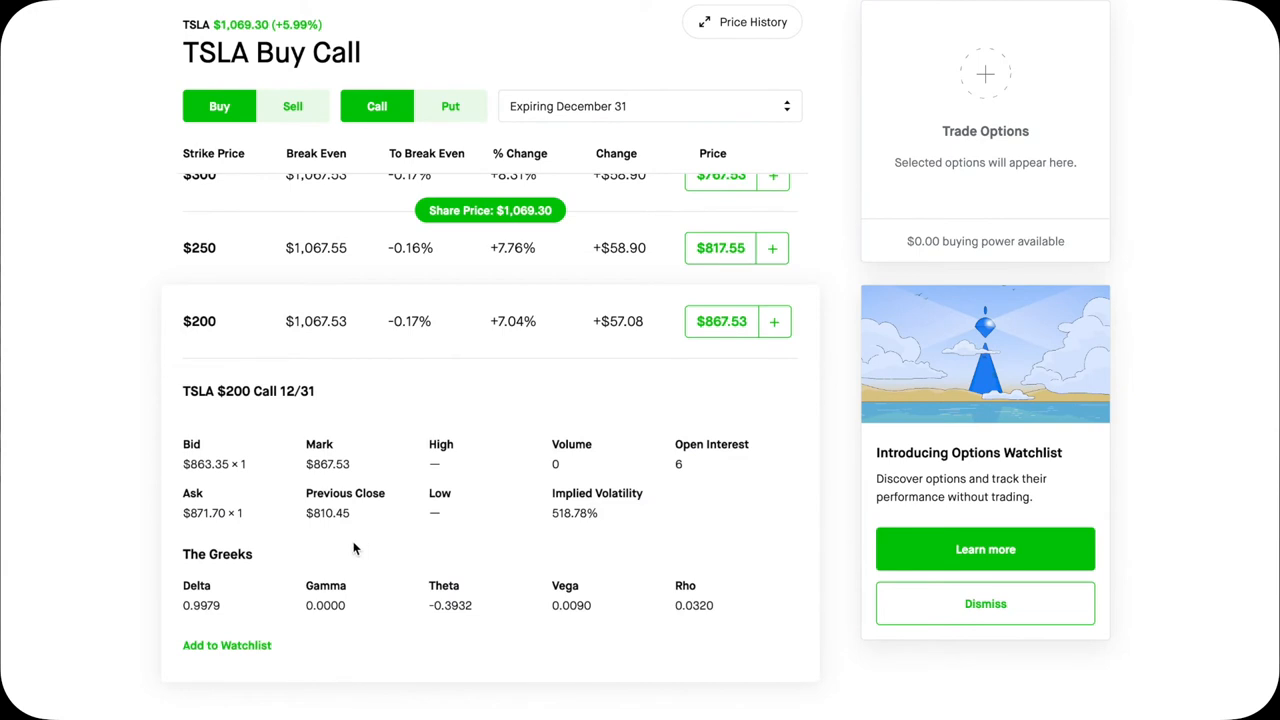
pyautogui.doubleClick(200, 604)
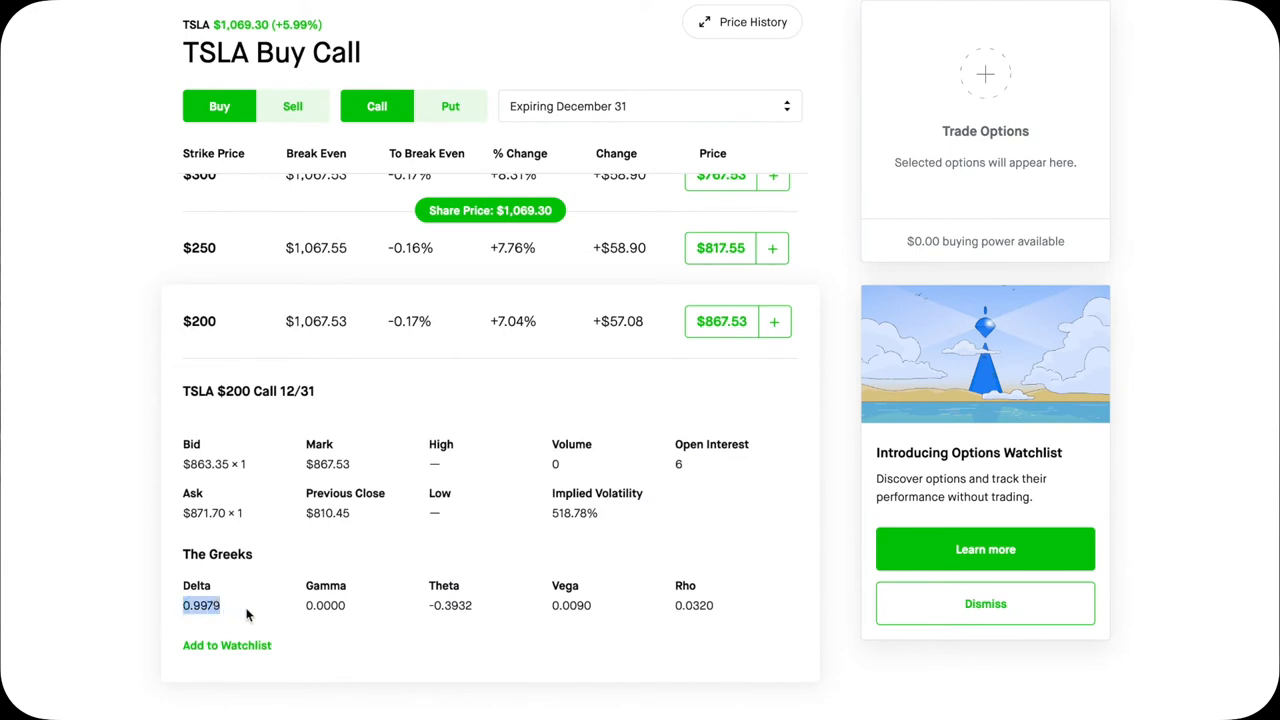
pyautogui.moveTo(776, 660)
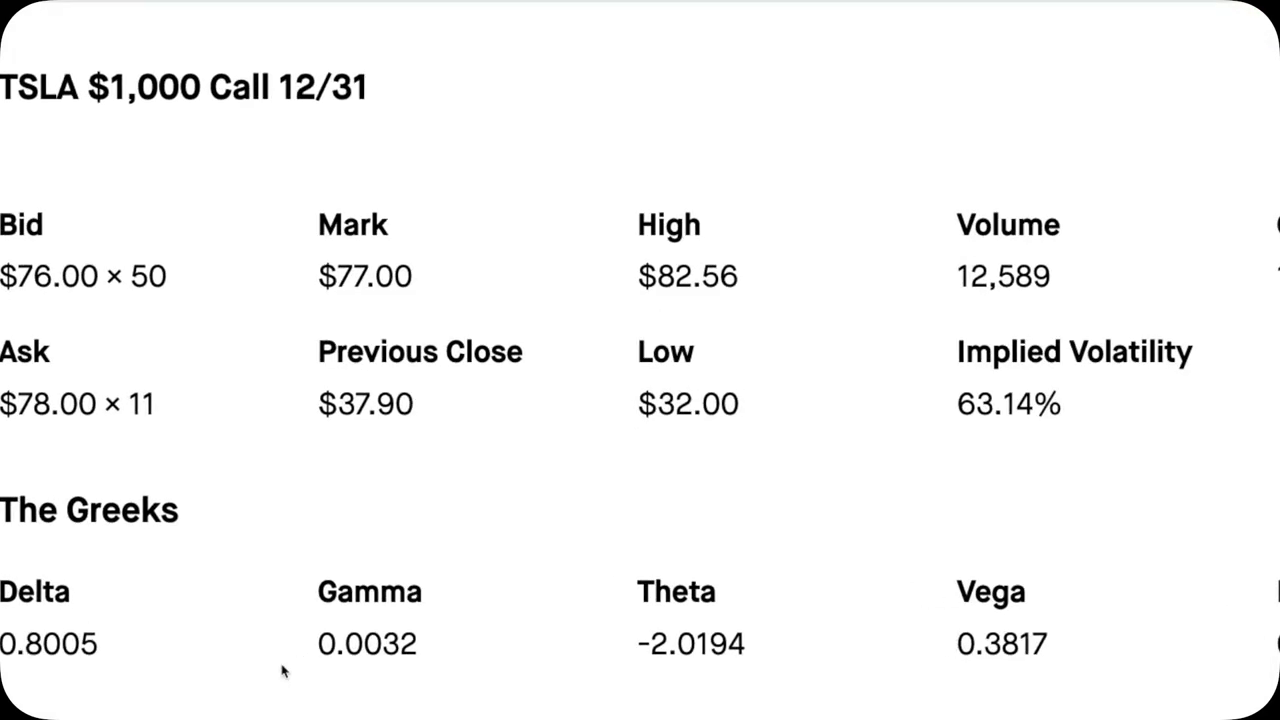
# - Scroll the TSLA call chain to the expanded $1,000 strike showing delta 0.8005
pyautogui.scroll(-3)
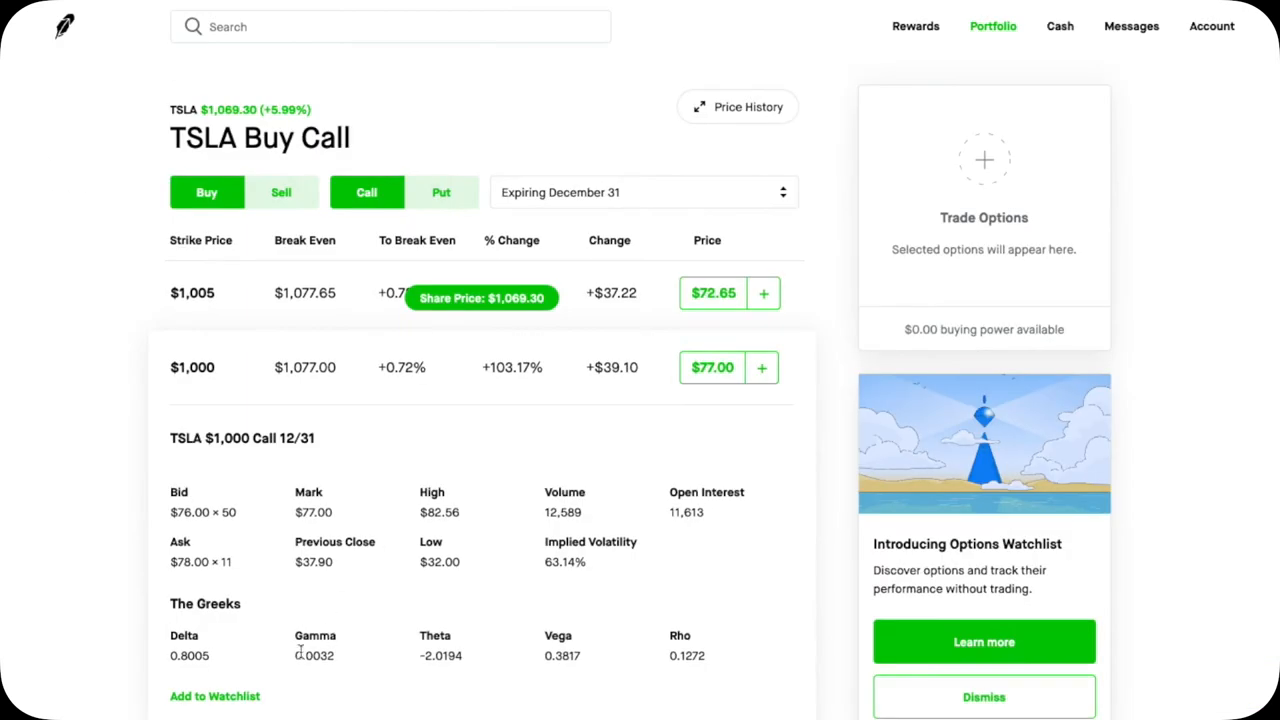
pyautogui.moveTo(376, 668)
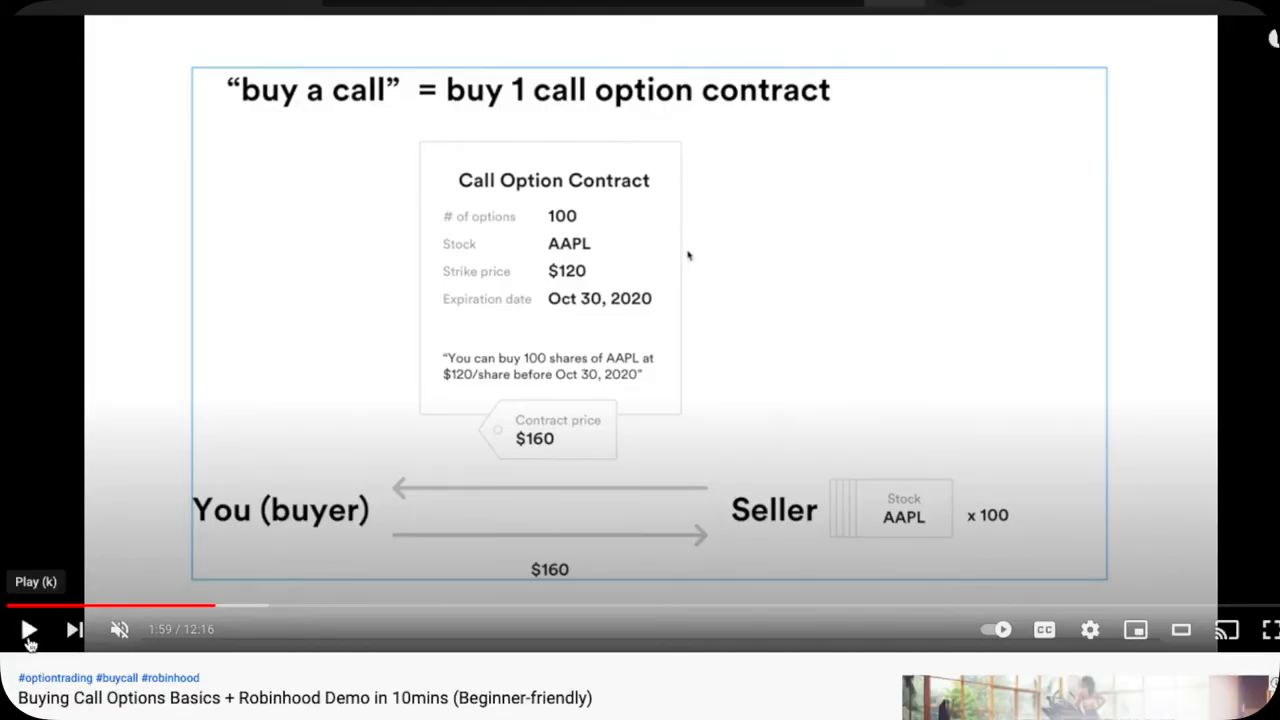
# - Resume the YouTube call option basics video at its contract diagram
pyautogui.click(28, 628)
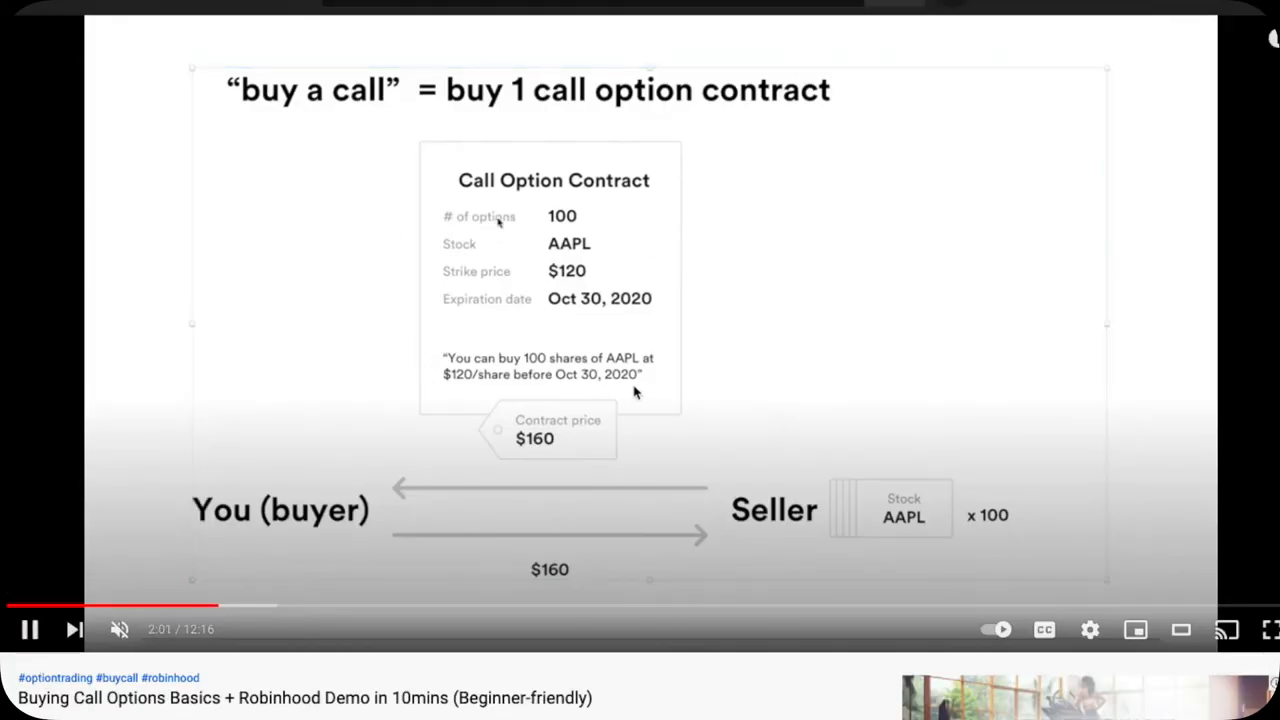
pyautogui.moveTo(704, 380)
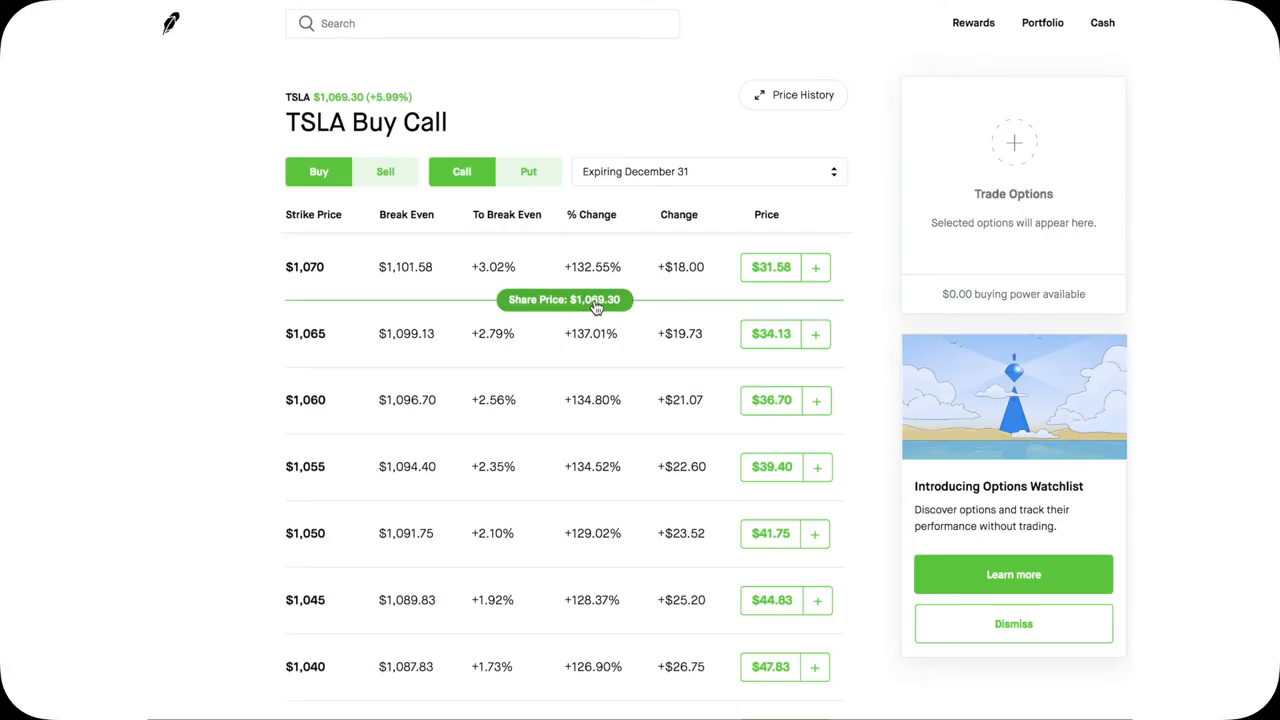
# - Expand the TSLA $250 December 31 call to show its 0.9975 delta
pyautogui.scroll(-3)
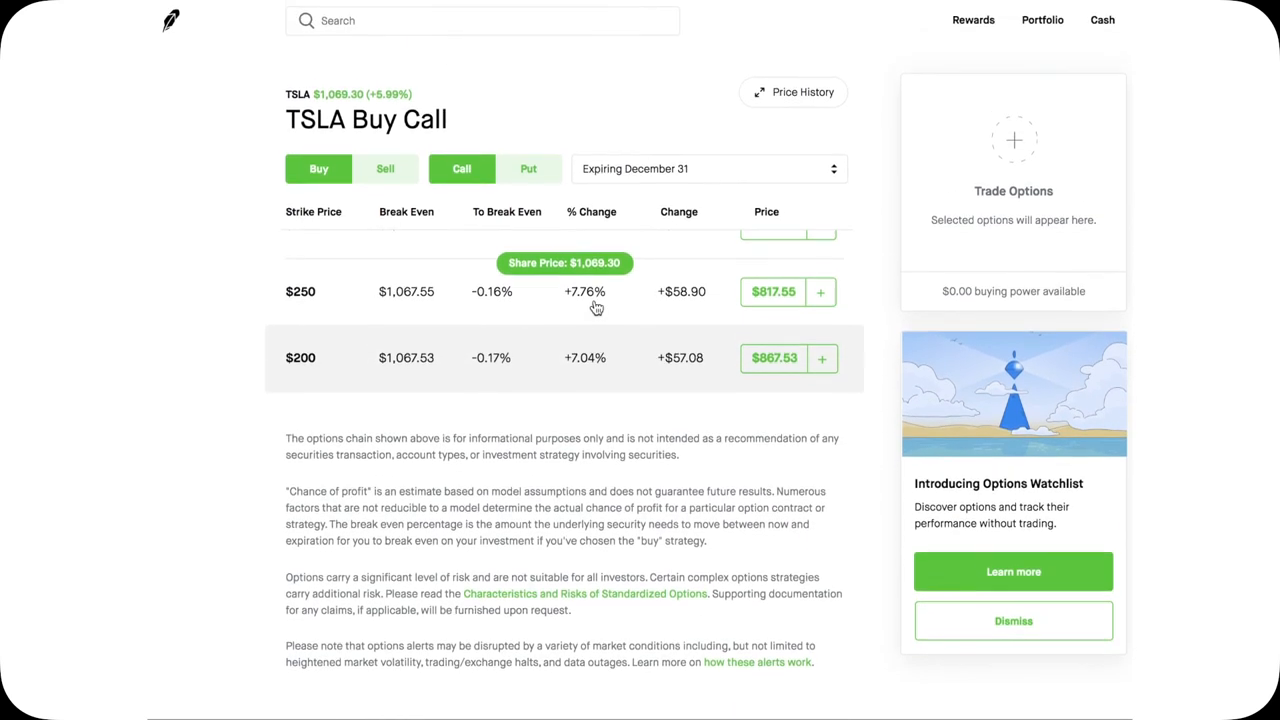
pyautogui.click(300, 292)
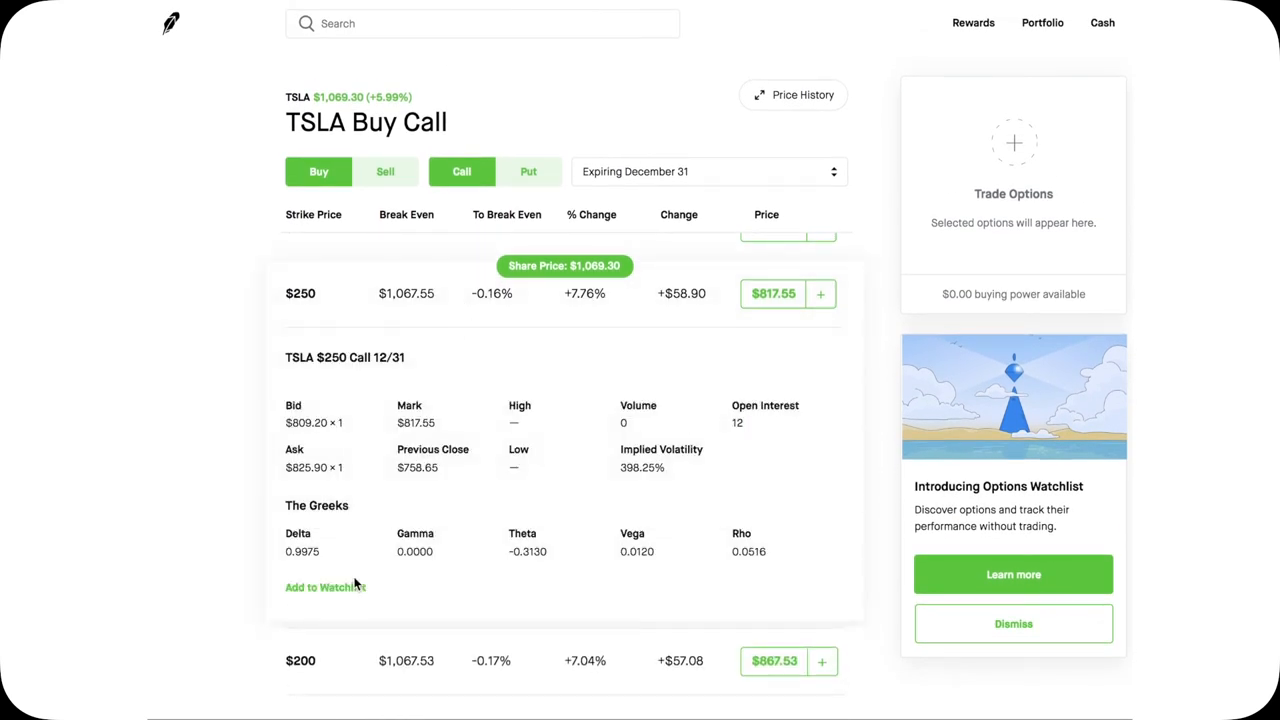
pyautogui.moveTo(456, 304)
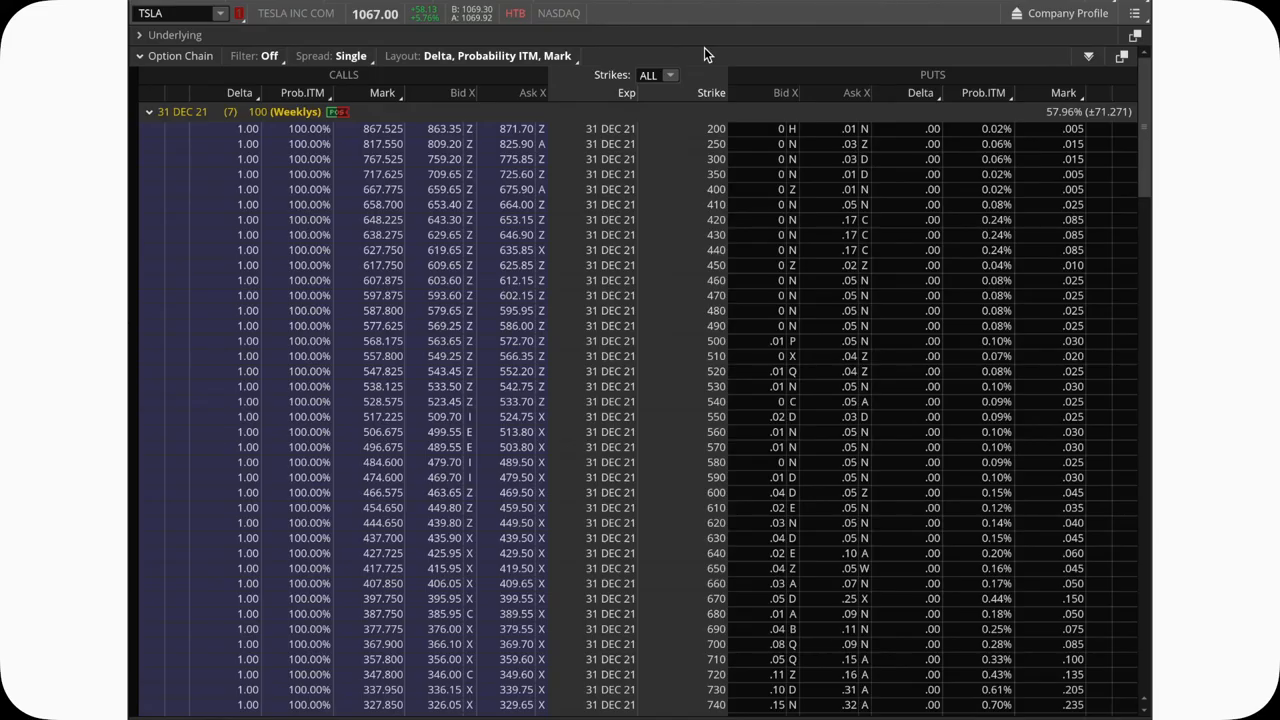
pyautogui.moveTo(450, 108)
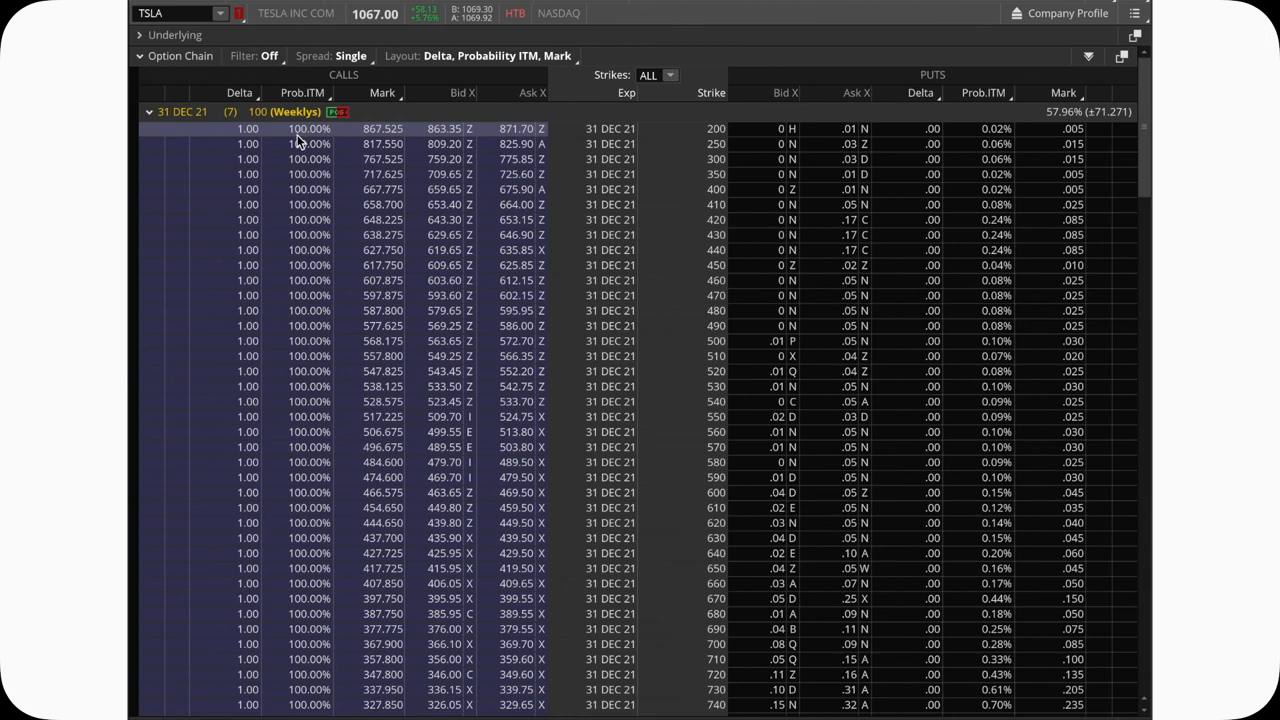
# - Scroll the thinkorswim TSLA chain to strikes near 1090 and above where call deltas fall toward .04
pyautogui.scroll(-3)
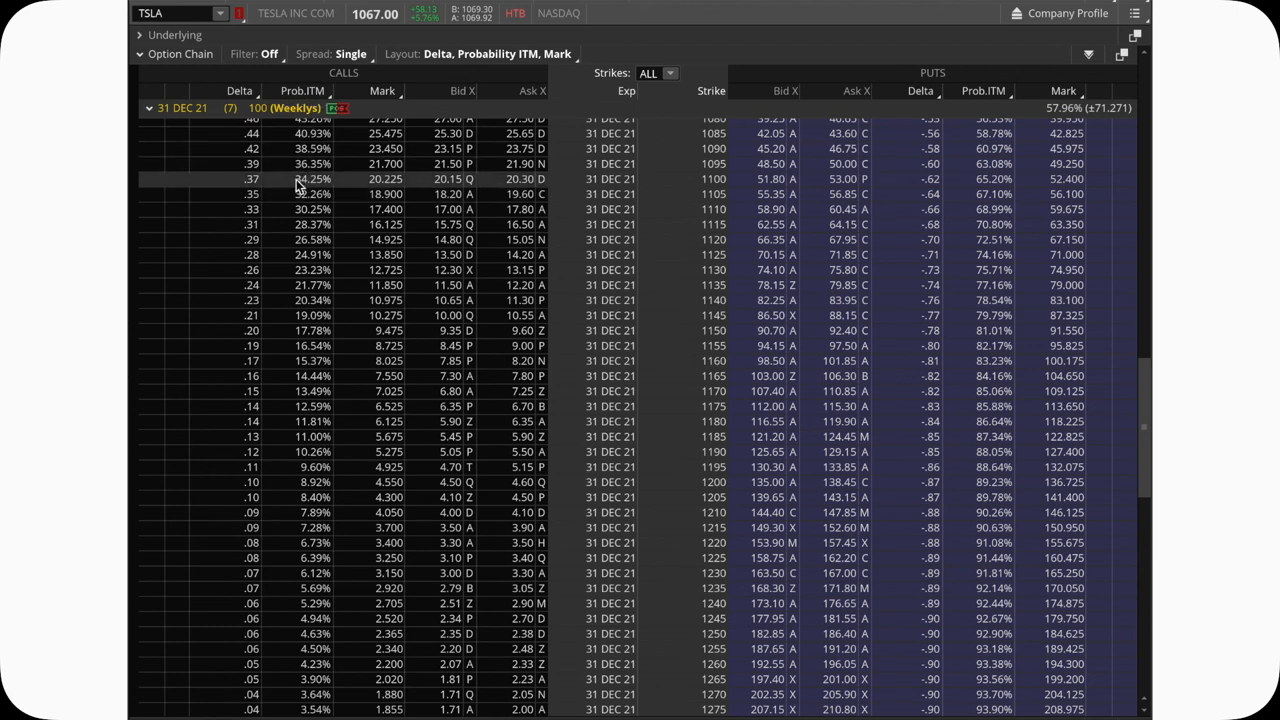
pyautogui.moveTo(280, 188)
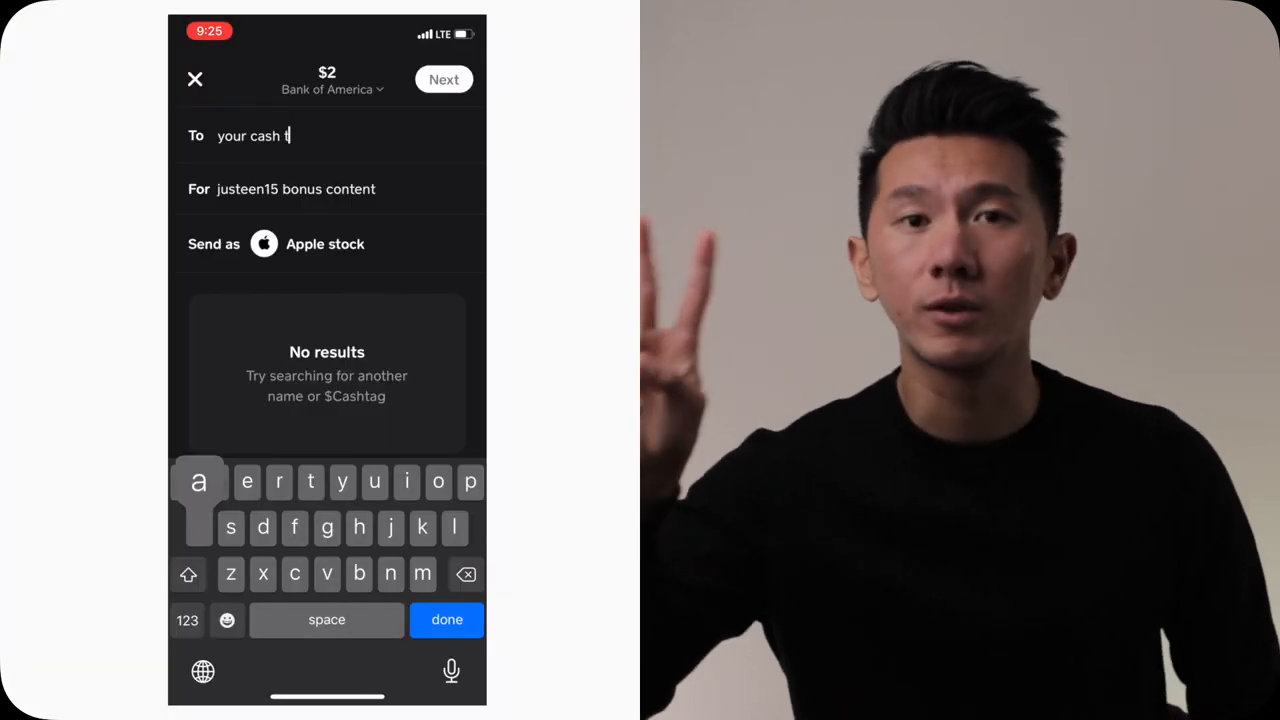
# - Fill the Cash App recipient field with "your cash tag" for the $2 Apple stock send
pyautogui.write('ag')
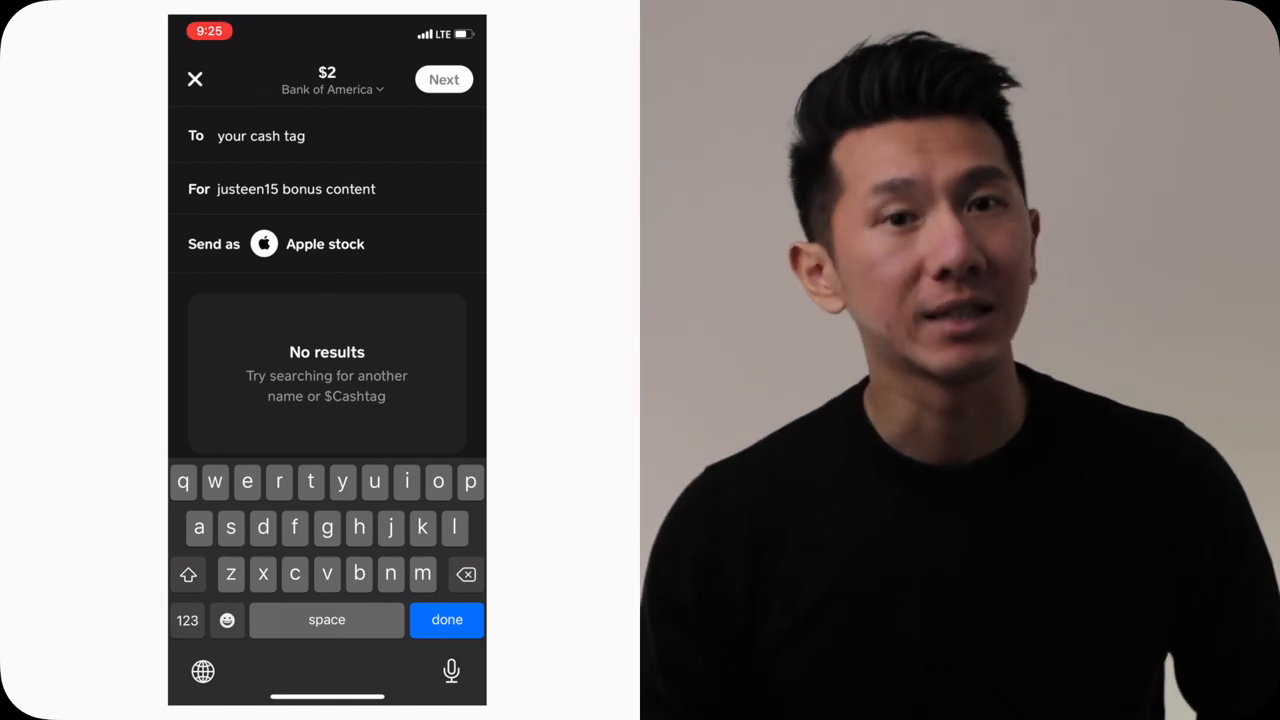